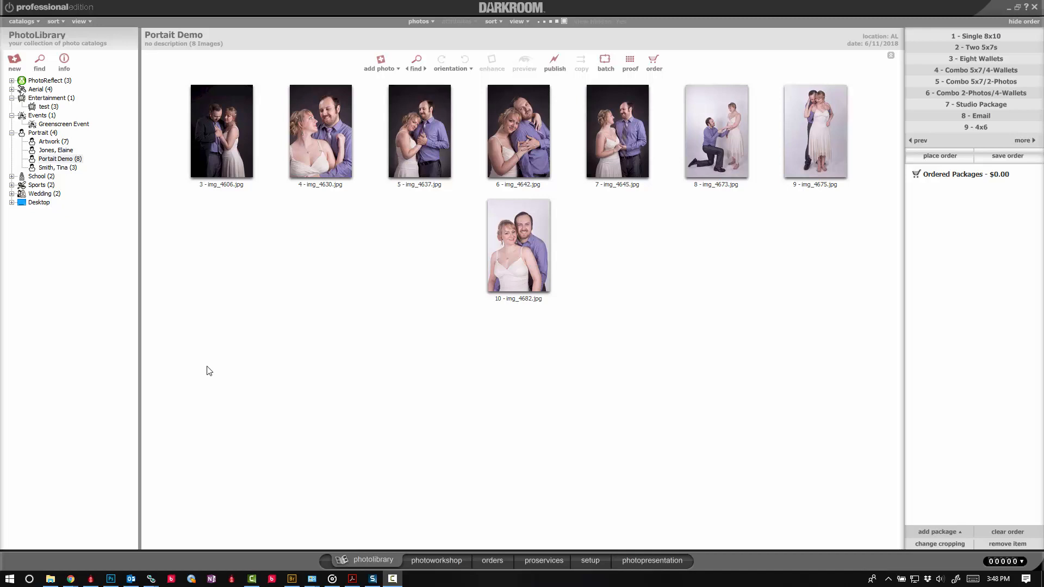
mouse_move(364, 385)
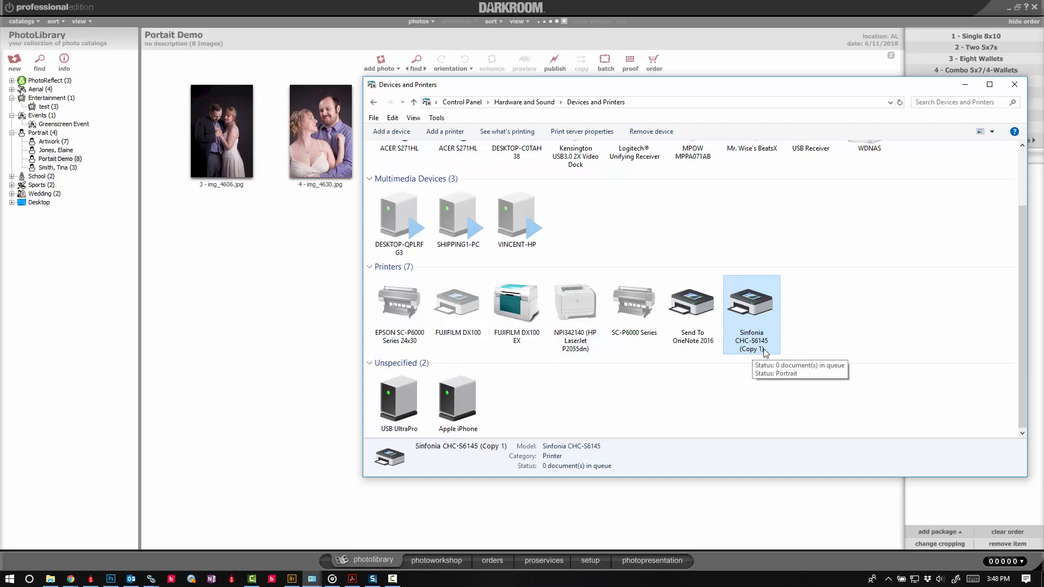
mouse_move(757, 322)
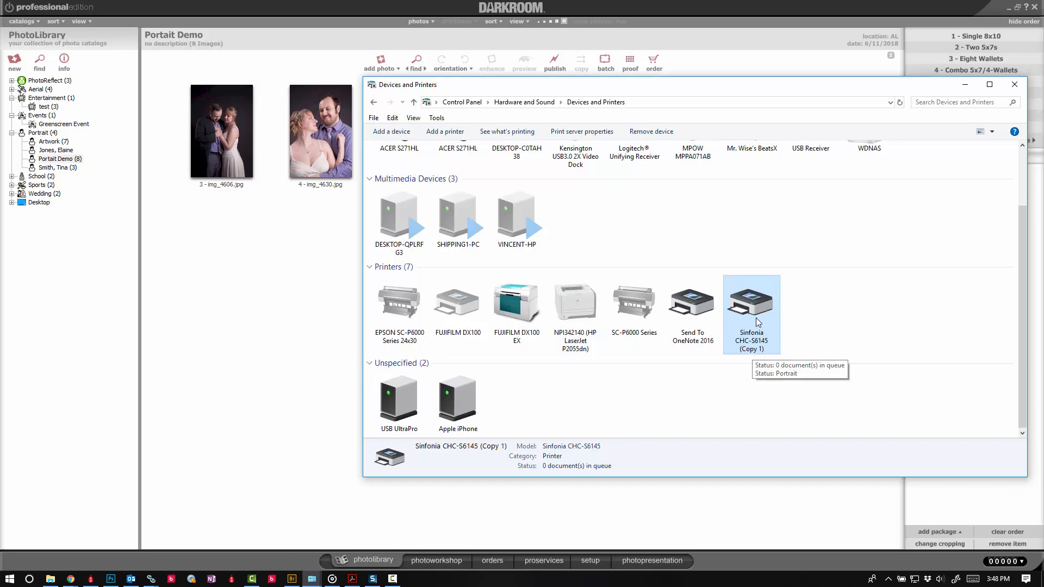
Review the Sinfonia CHC-S6145 (Copy 1) printer properties without changing anything.
right_click(751, 303)
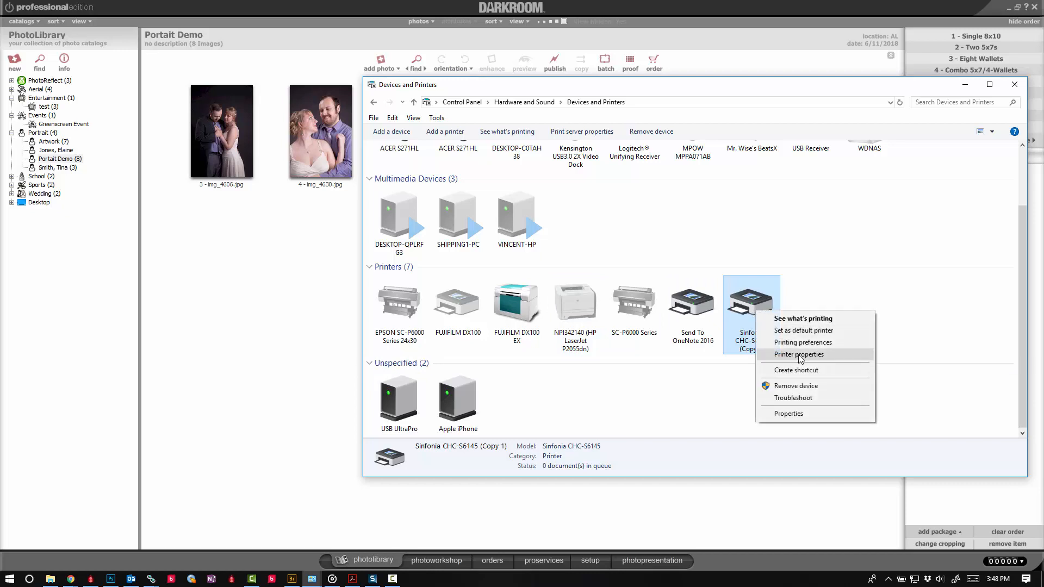
left_click(798, 355)
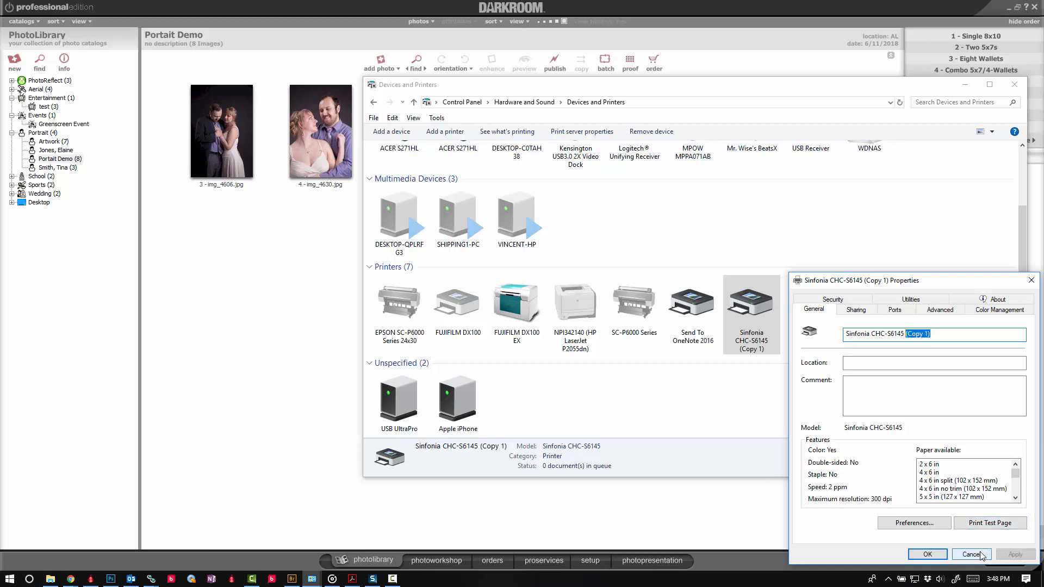
left_click(970, 553)
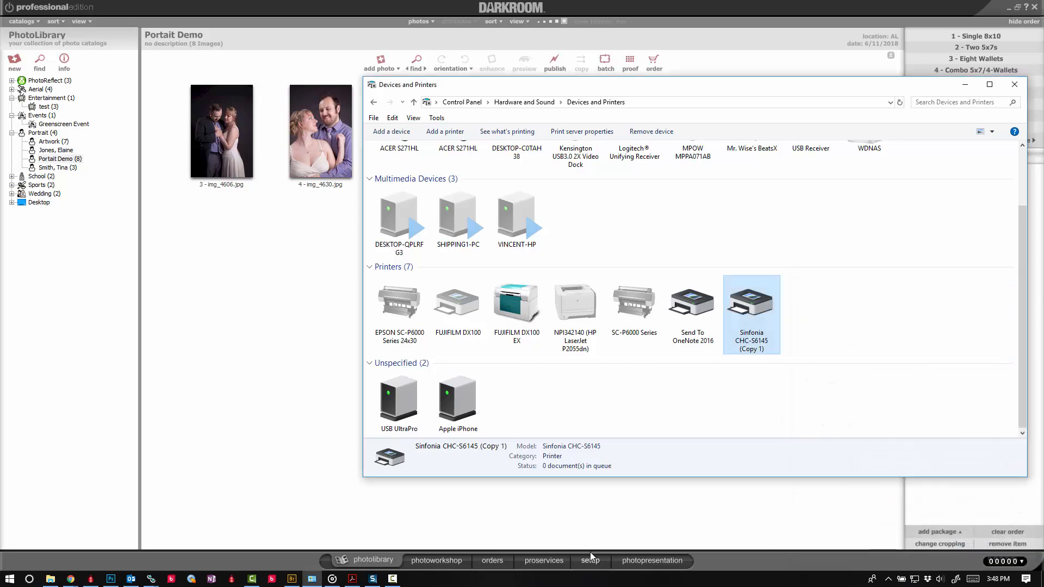
Remove the old Windows Sinfonia CHC-S6145 printer in Darkroom setup, leaving nine printers.
left_click(588, 560)
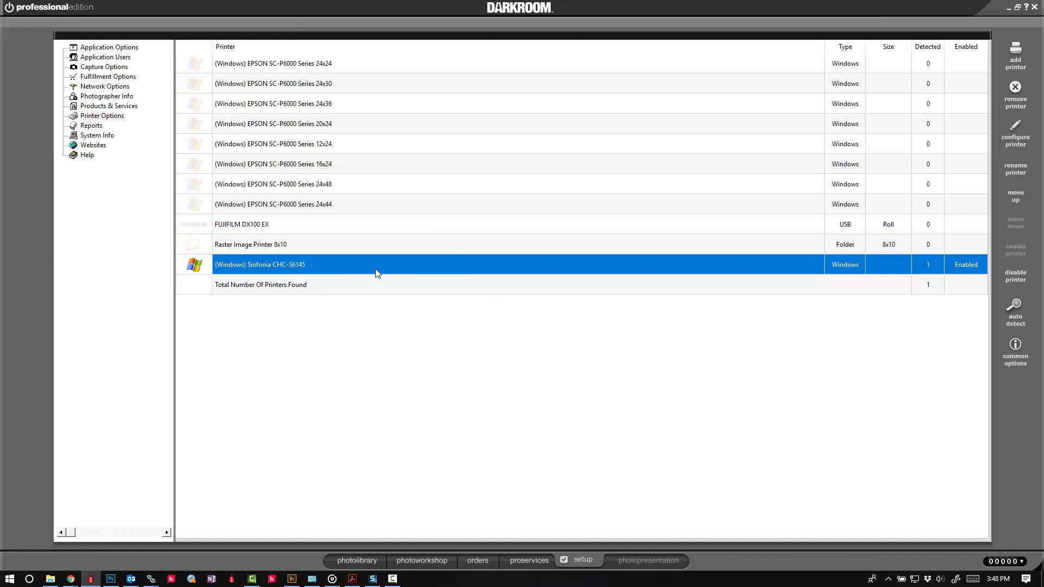
left_click(1015, 90)
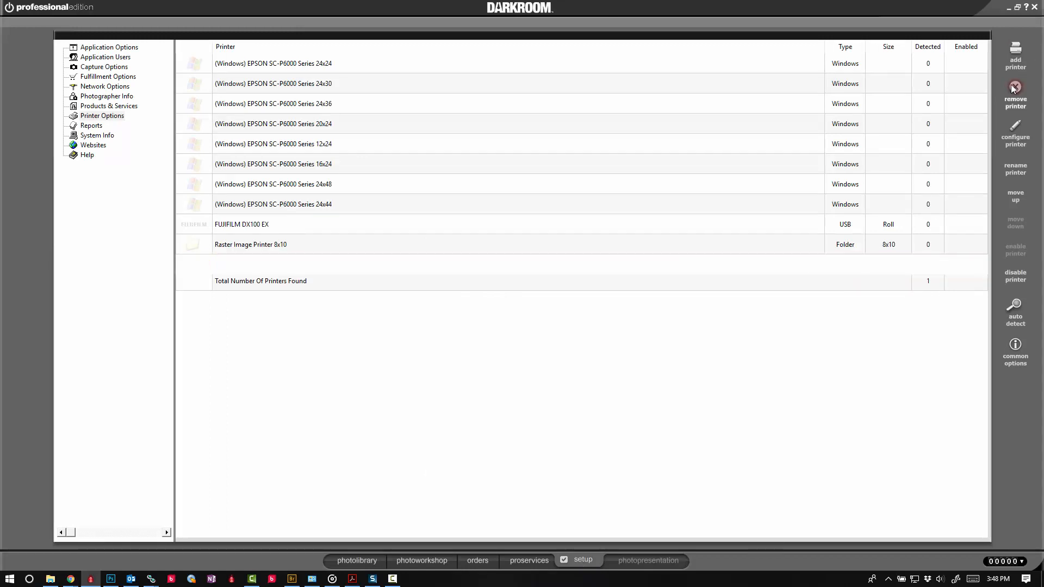
left_click(250, 245)
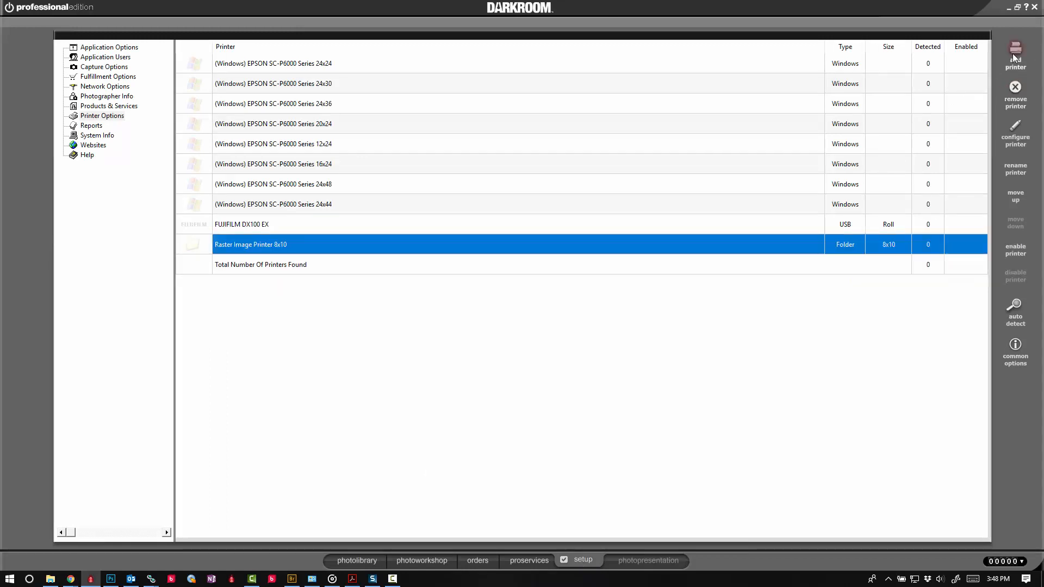
Start adding a new printer and browse the list of installed Windows printers.
left_click(1015, 53)
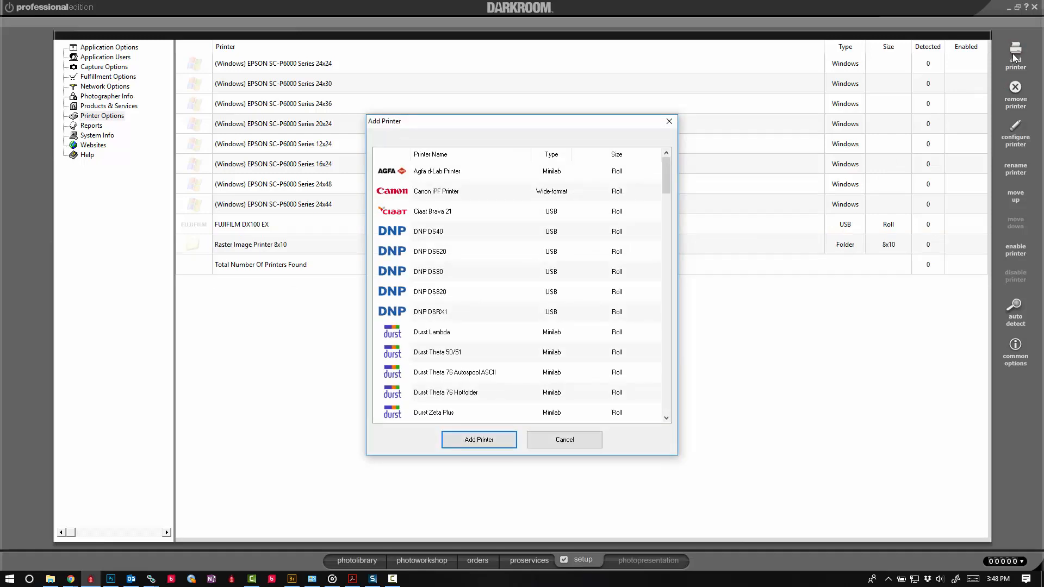
scroll("down", 3)
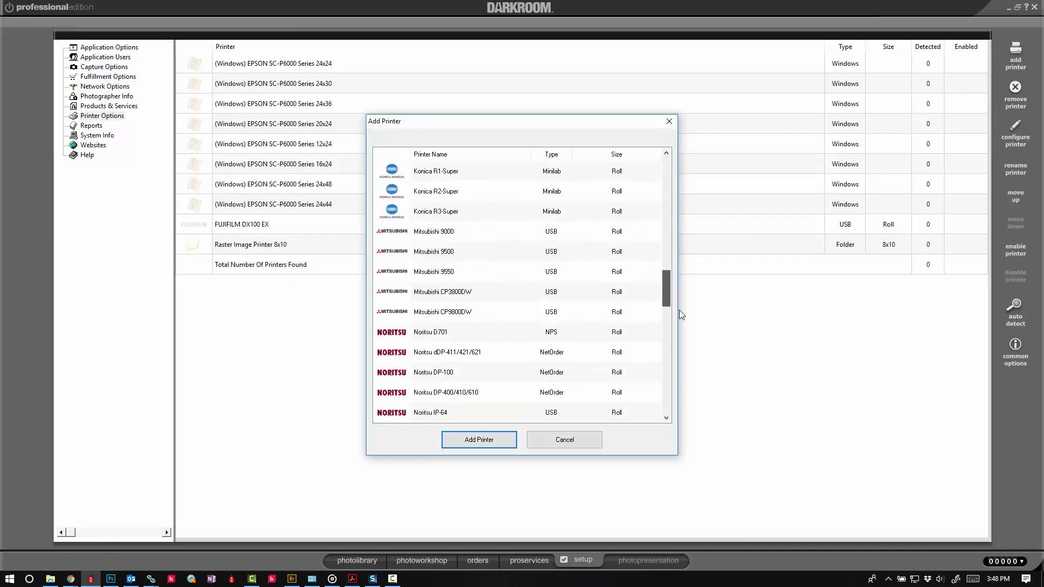
scroll("down", 3)
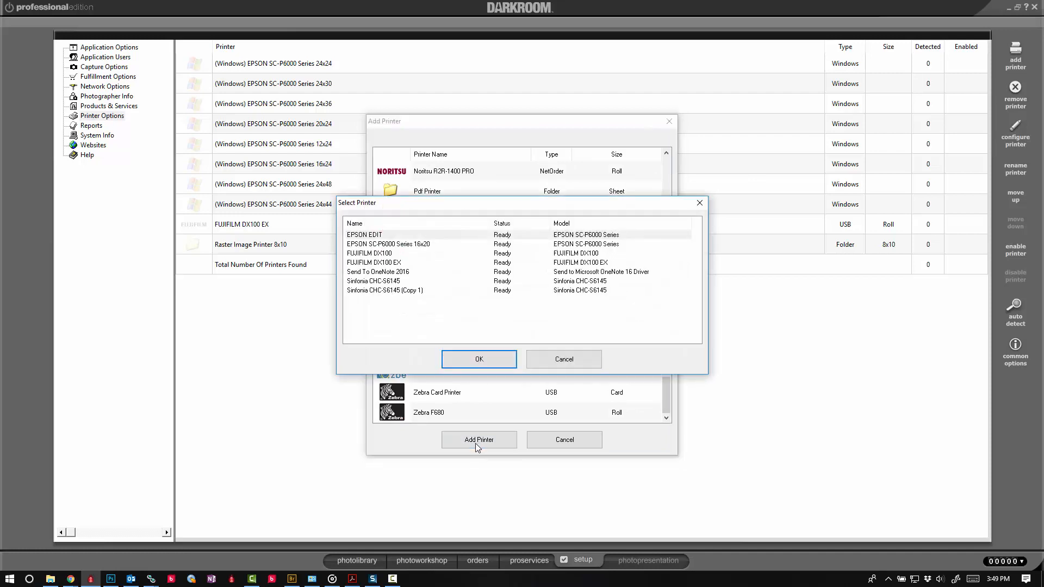
Add Sinfonia CHC-S6145 (Copy 1) as a Windows printer with the driver enabled.
left_click(375, 280)
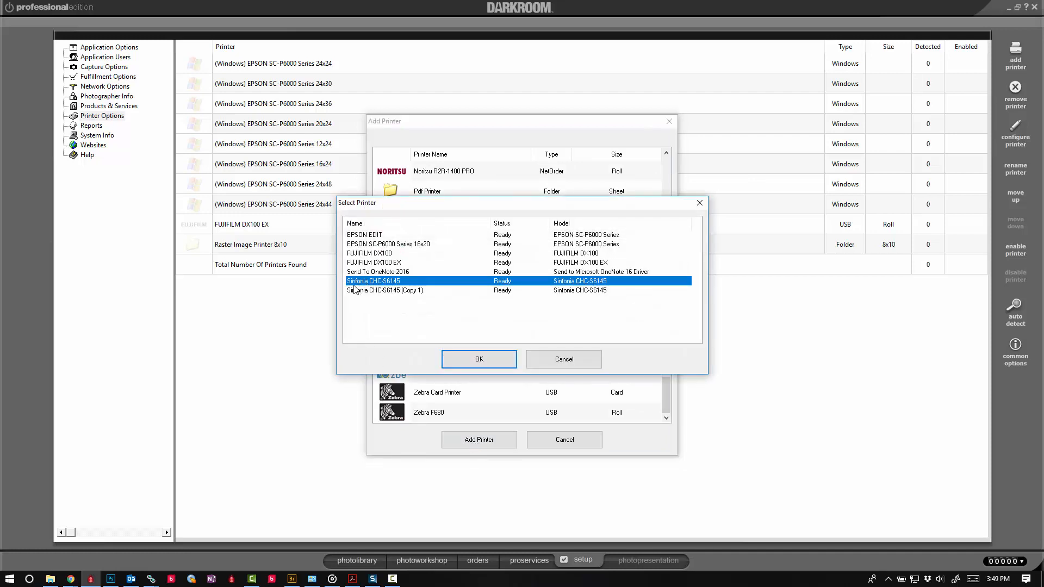
left_click(384, 290)
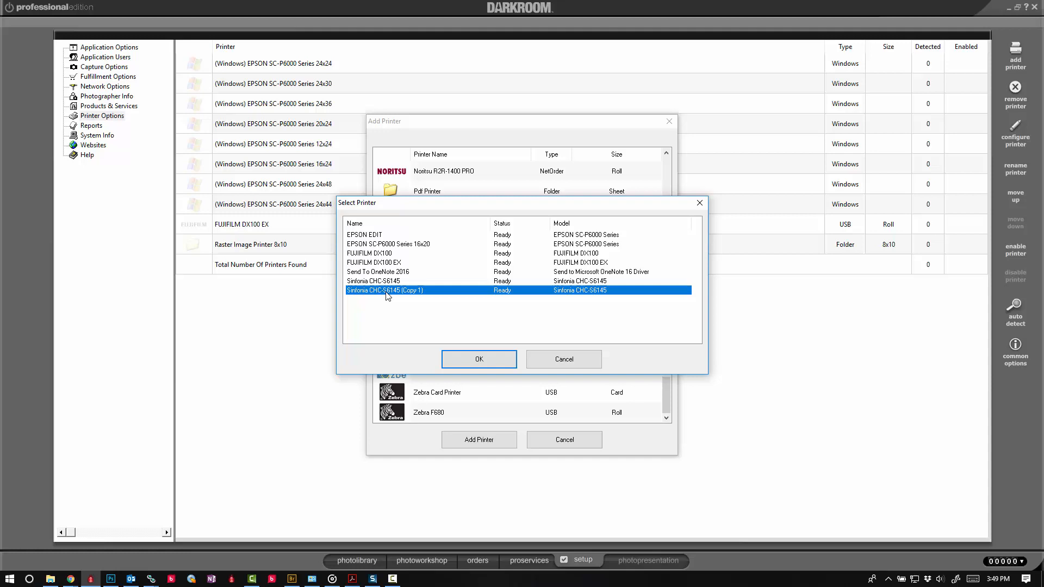
left_click(399, 280)
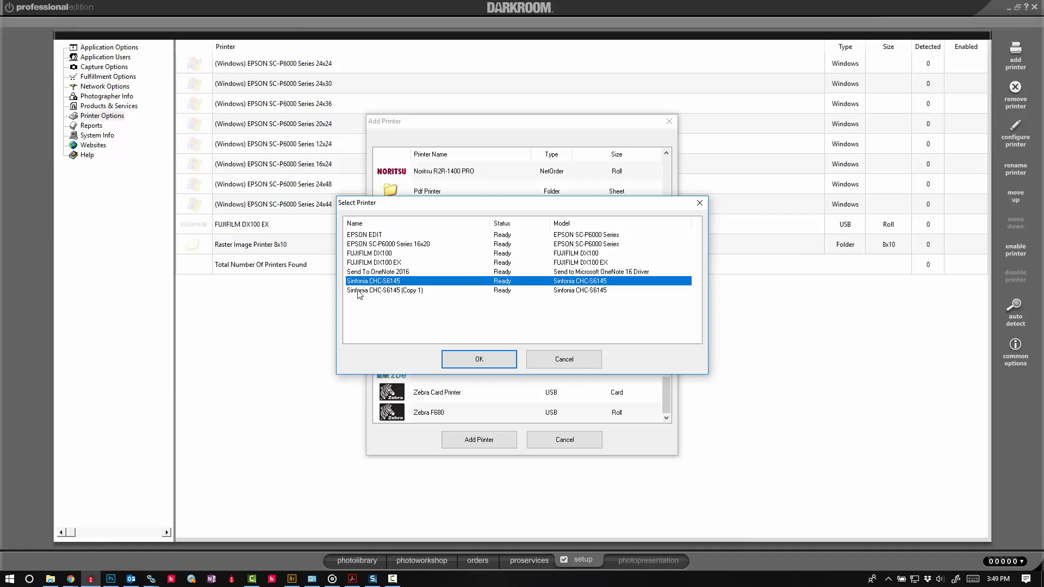
left_click(384, 290)
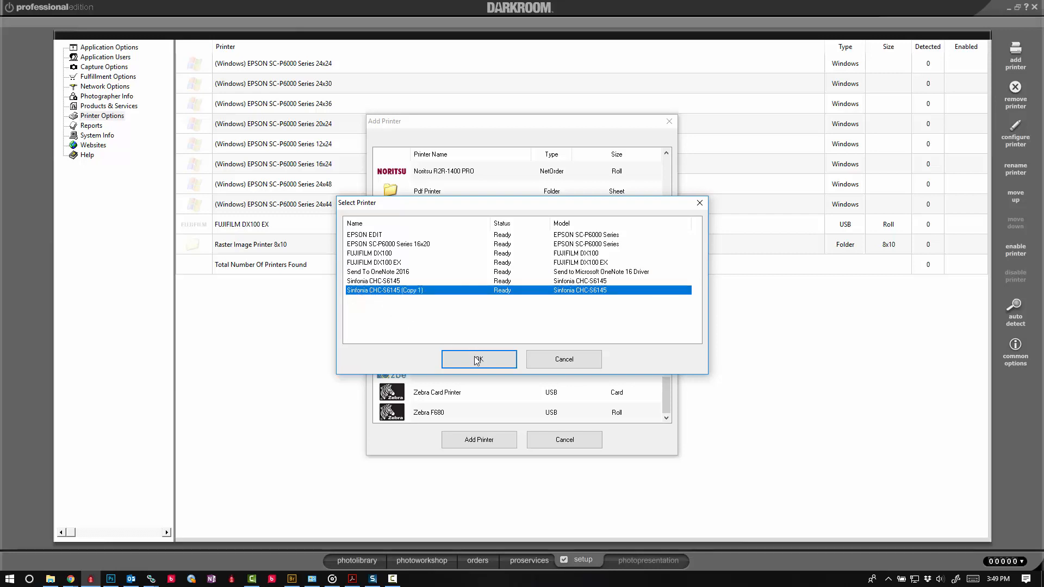
left_click(479, 359)
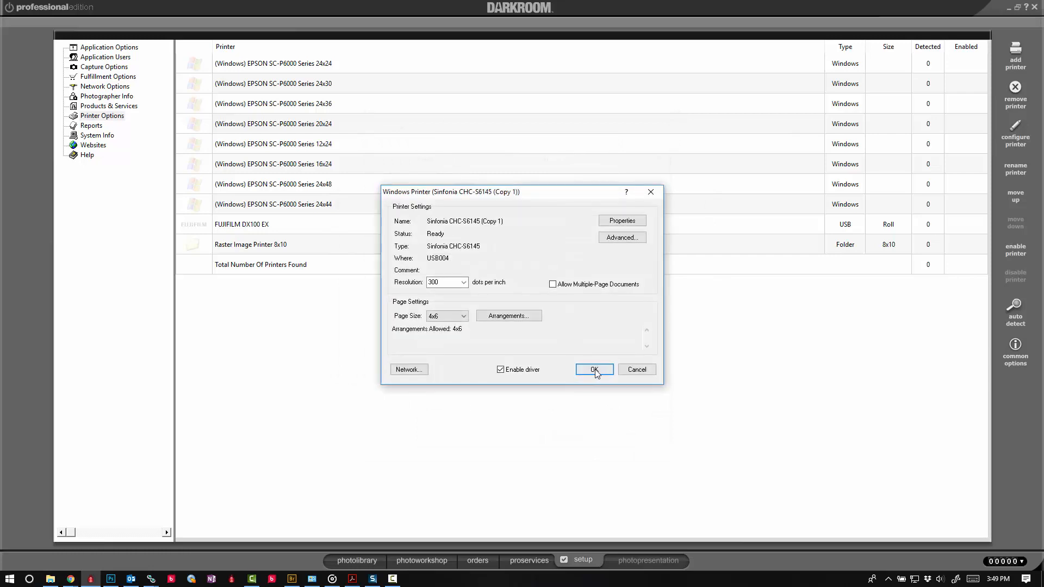
left_click(594, 370)
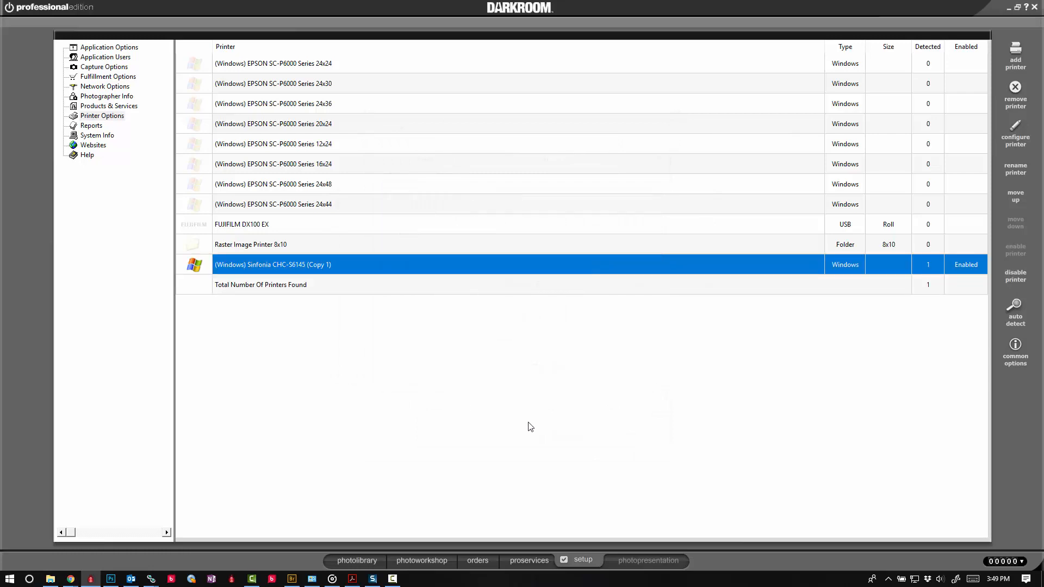